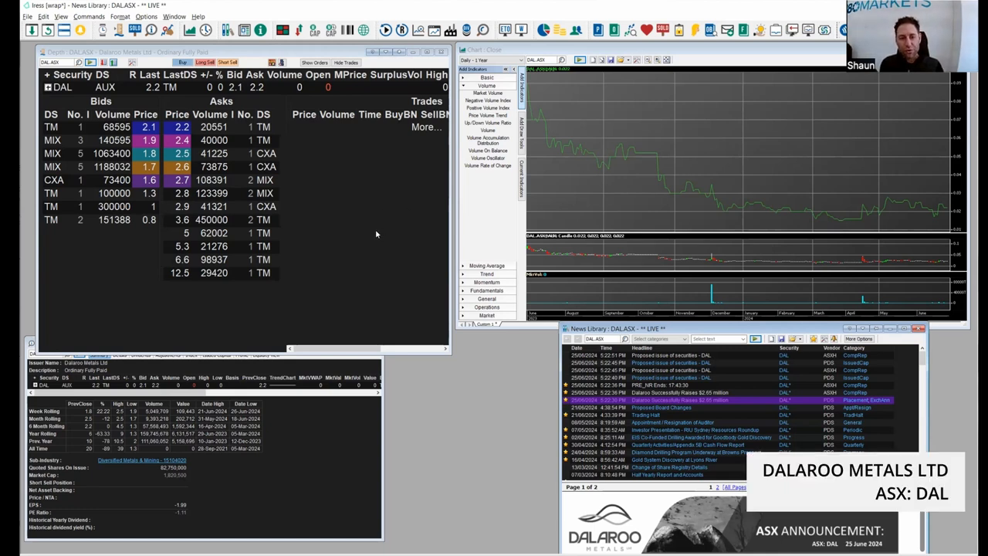
{"action": "mouse_move", "coordinate": [400, 182]}
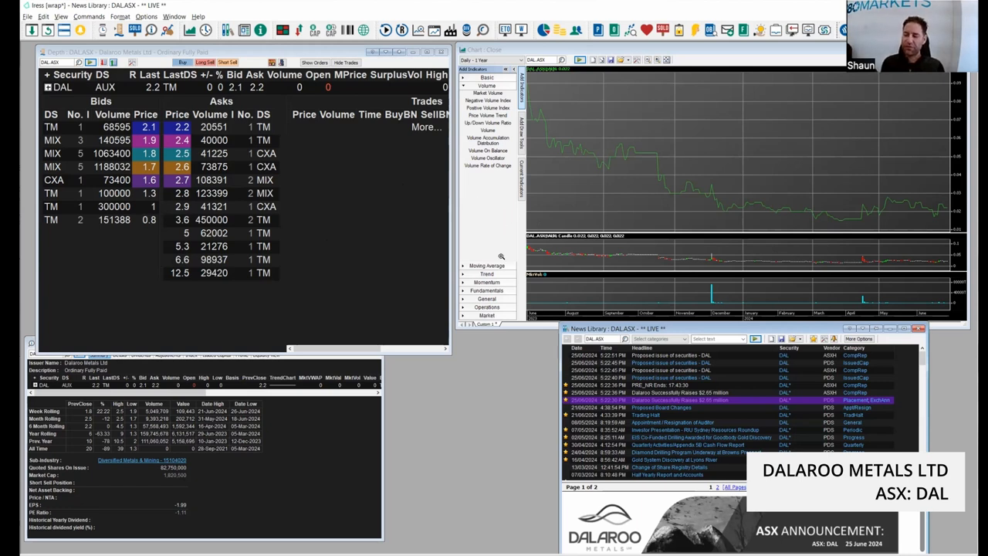
{"action": "mouse_move", "coordinate": [704, 333]}
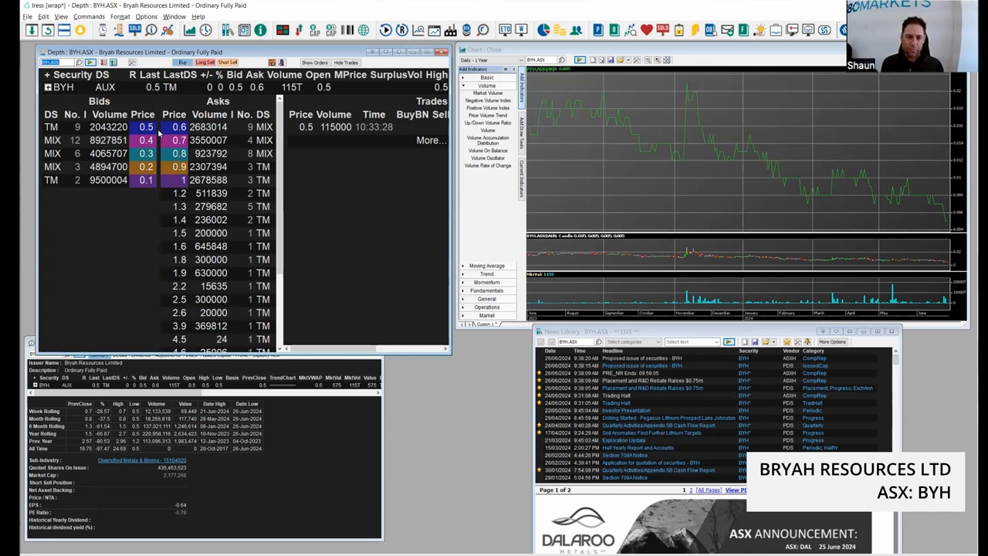
{"action": "mouse_move", "coordinate": [158, 193]}
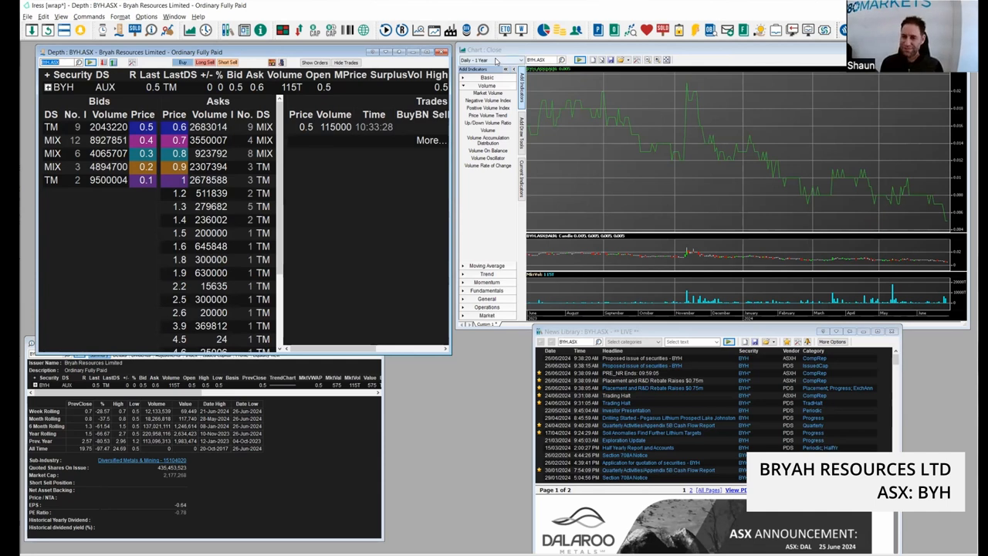
{"action": "left_click", "coordinate": [513, 58]}
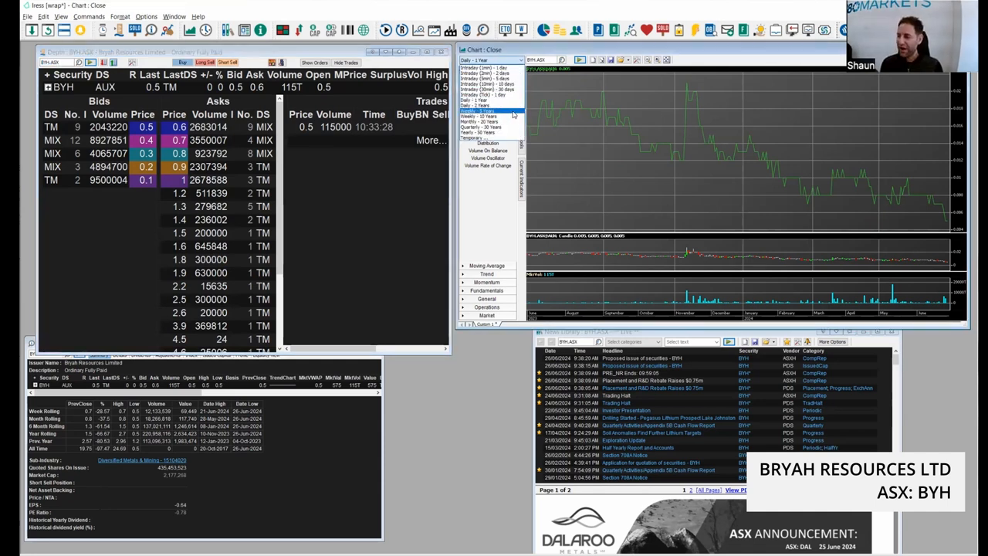
{"action": "left_click", "coordinate": [492, 110]}
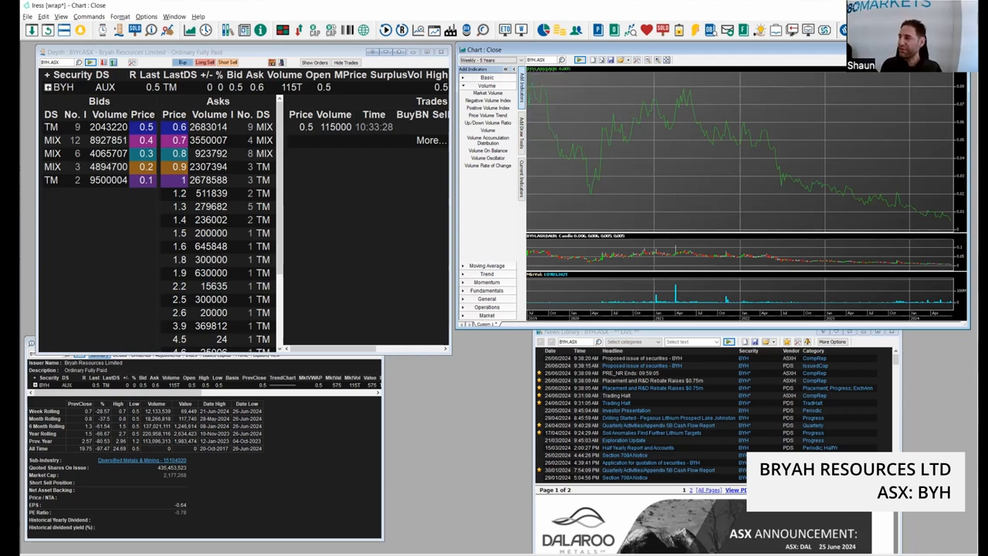
{"action": "mouse_move", "coordinate": [691, 96]}
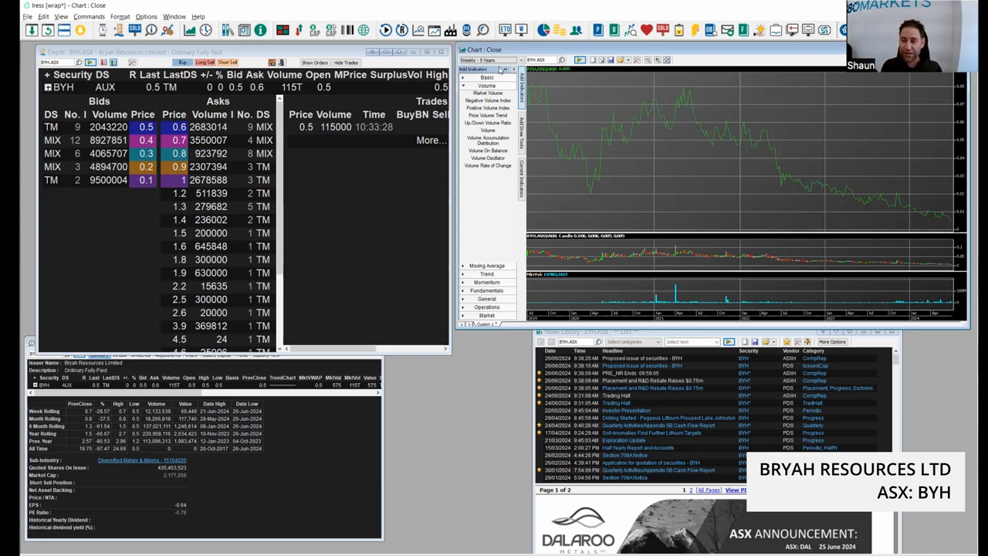
{"action": "left_click", "coordinate": [491, 59]}
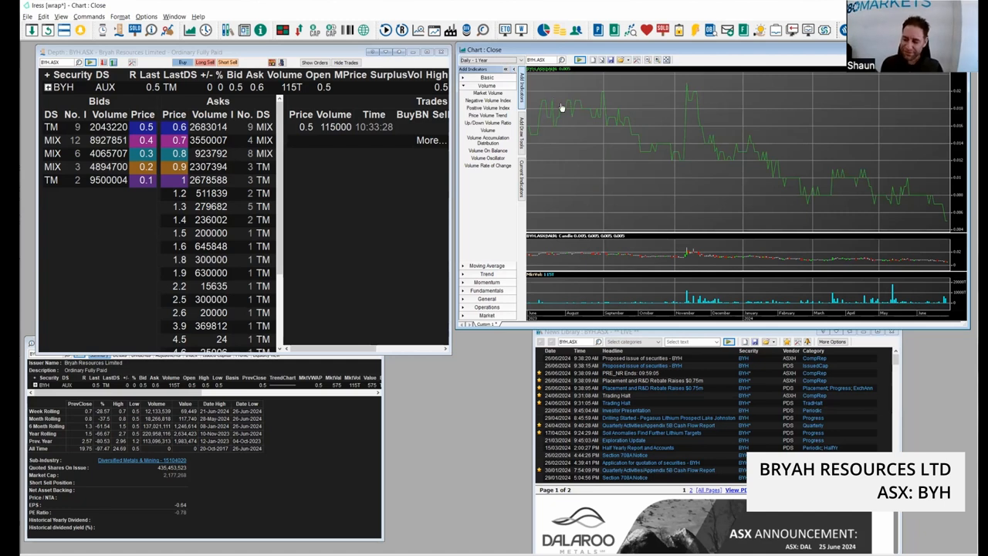
{"action": "mouse_move", "coordinate": [556, 127]}
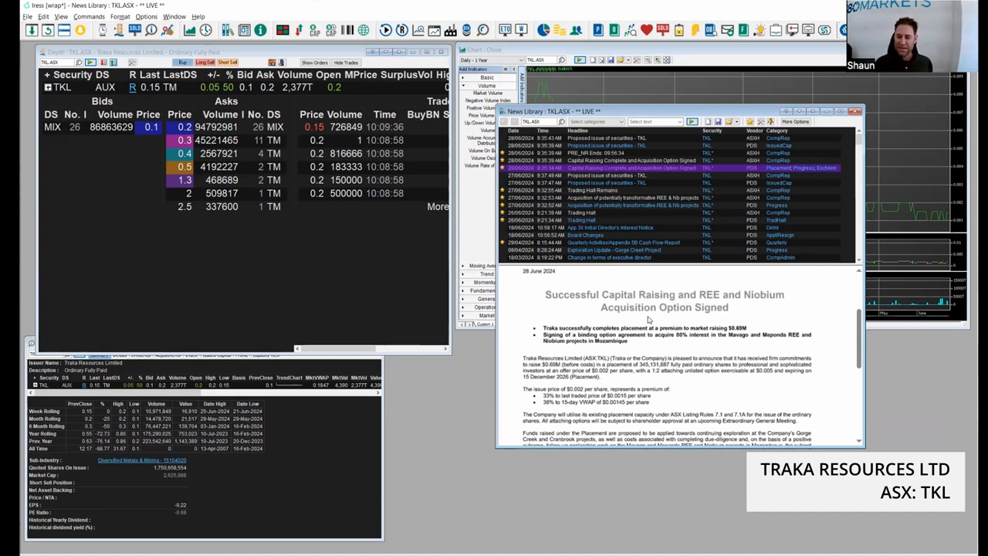
{"action": "mouse_move", "coordinate": [611, 322]}
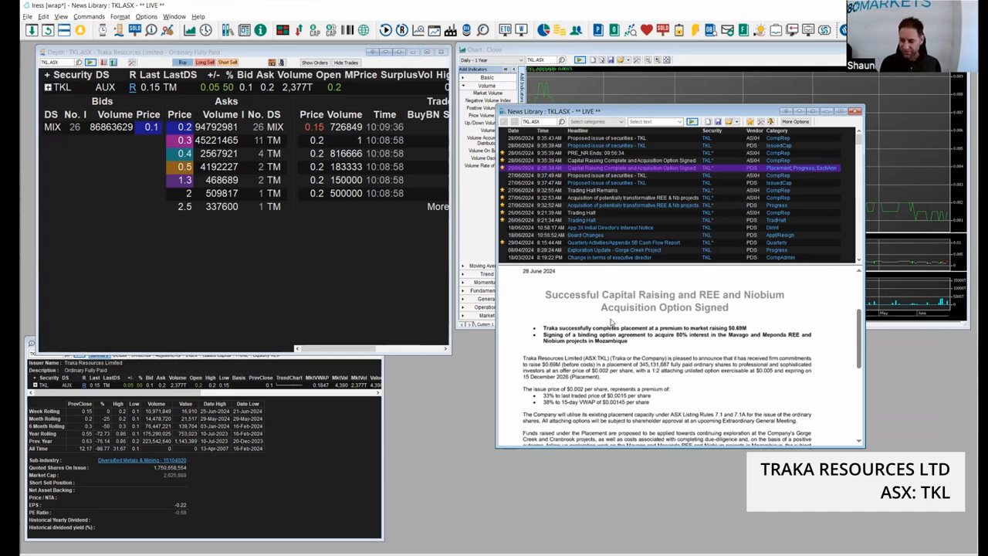
Read down Traka Resources' capital raising announcement preview and shrink the News Library back.
{"action": "scroll", "scroll_direction": "down", "scroll_amount": 3}
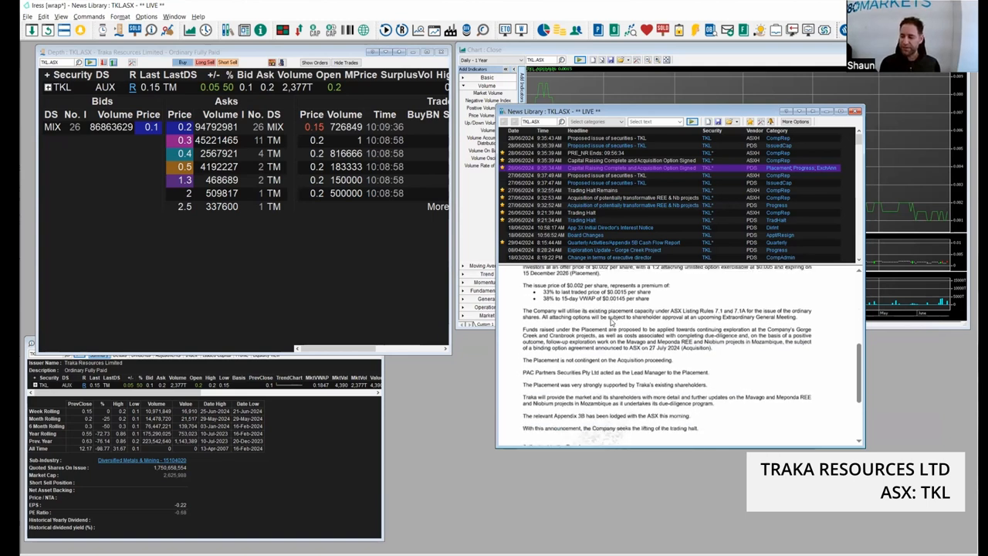
{"action": "scroll", "scroll_direction": "down", "scroll_amount": 3}
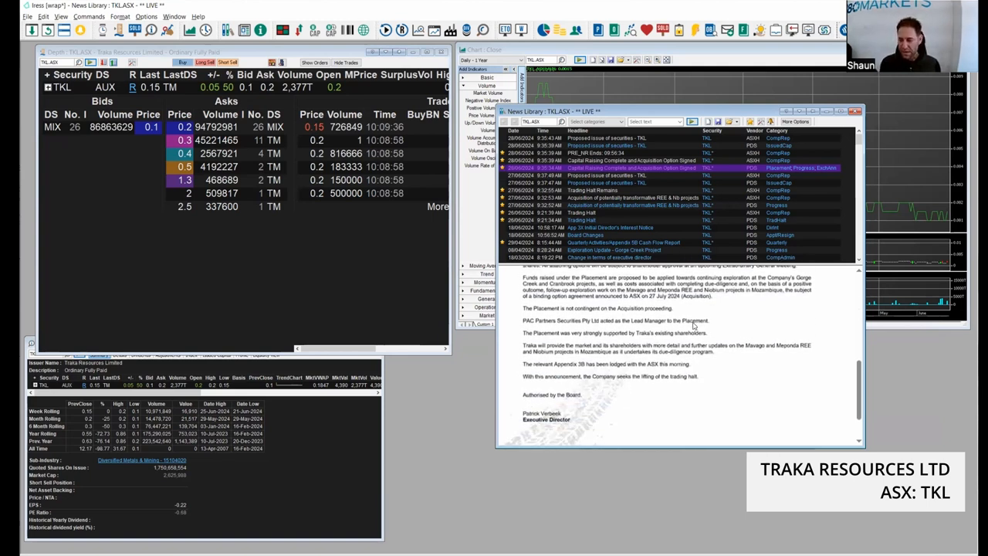
{"action": "mouse_move", "coordinate": [663, 116]}
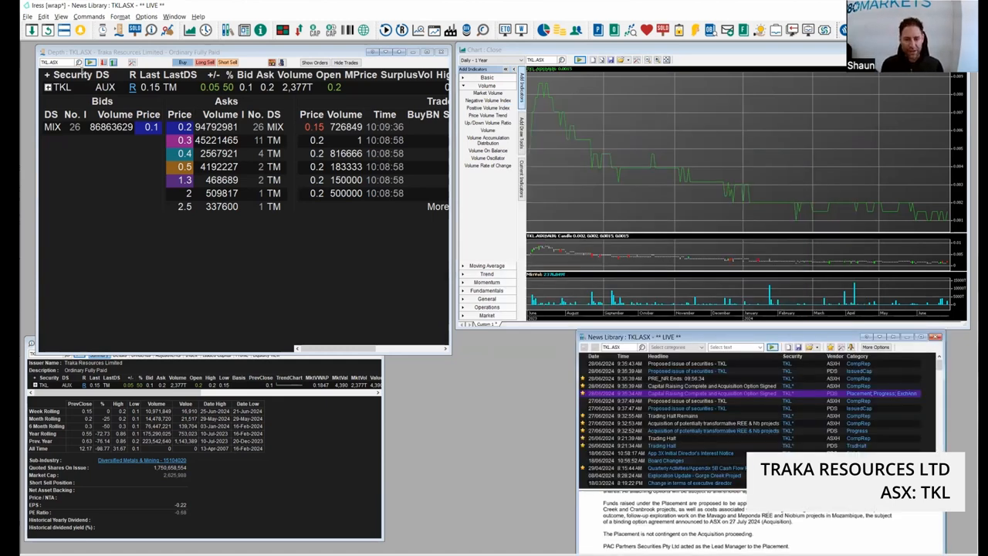
{"action": "left_click", "coordinate": [131, 53]}
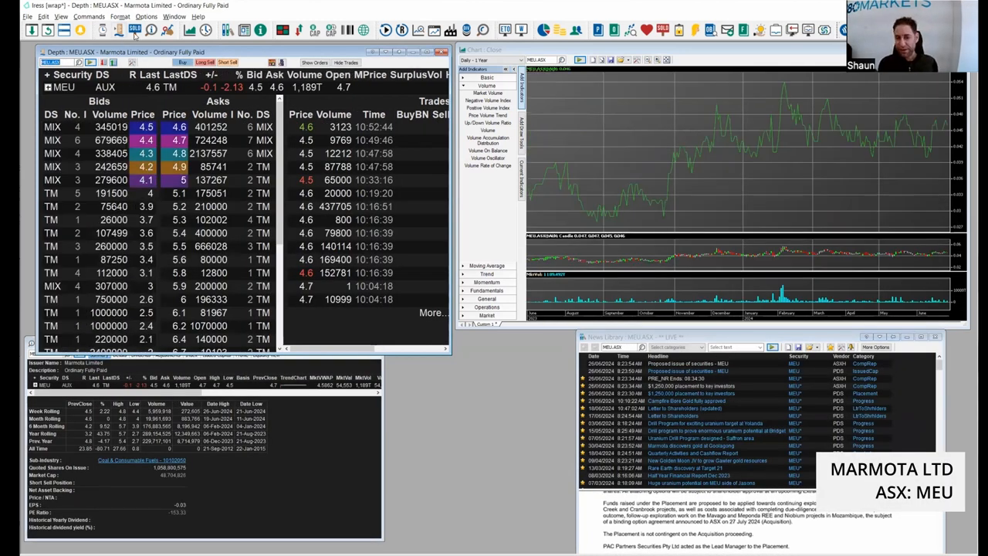
{"action": "mouse_move", "coordinate": [158, 91]}
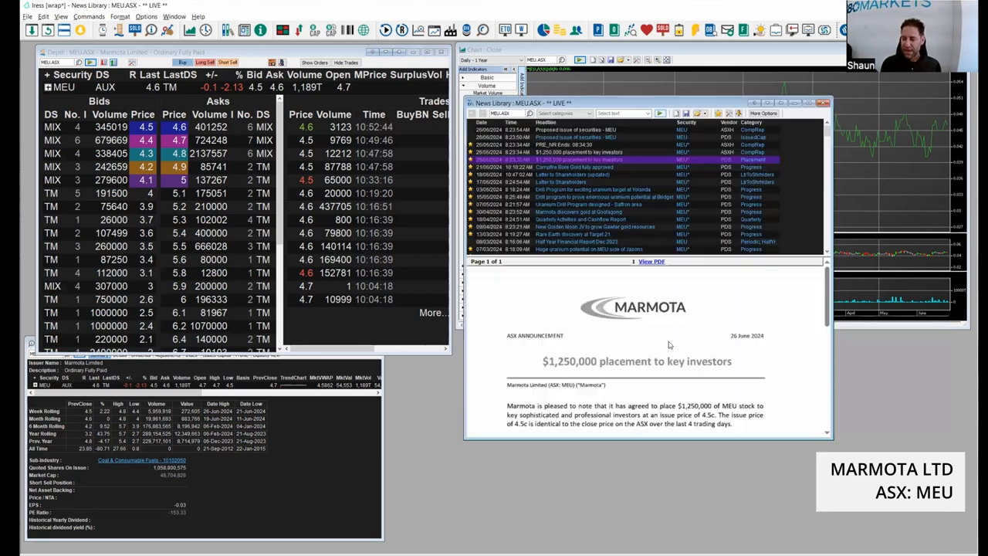
Scroll through Marmota's $1,250,000 placement announcement preview in the News Library.
{"action": "scroll", "scroll_direction": "down", "scroll_amount": 3}
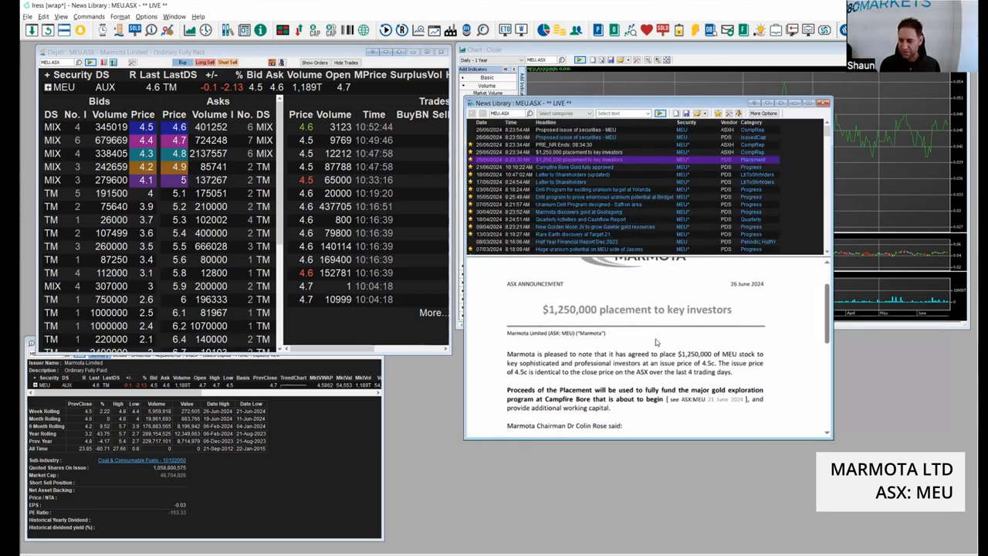
{"action": "scroll", "scroll_direction": "down", "scroll_amount": 3}
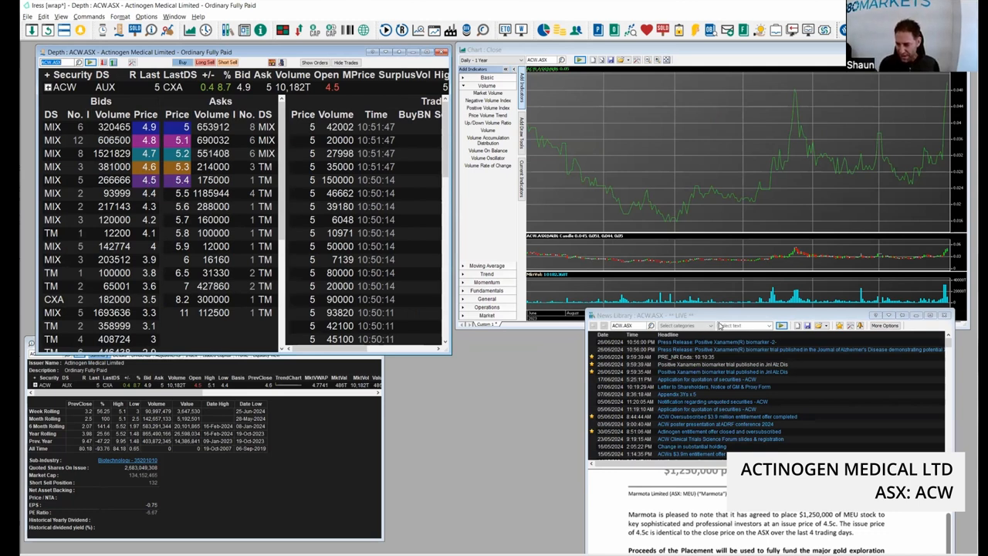
{"action": "mouse_move", "coordinate": [836, 365]}
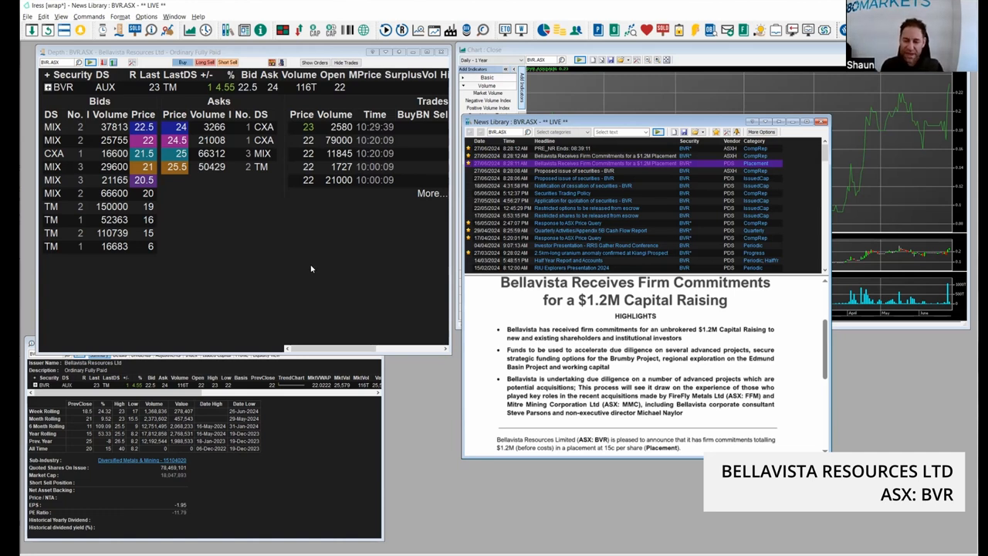
{"action": "mouse_move", "coordinate": [640, 330]}
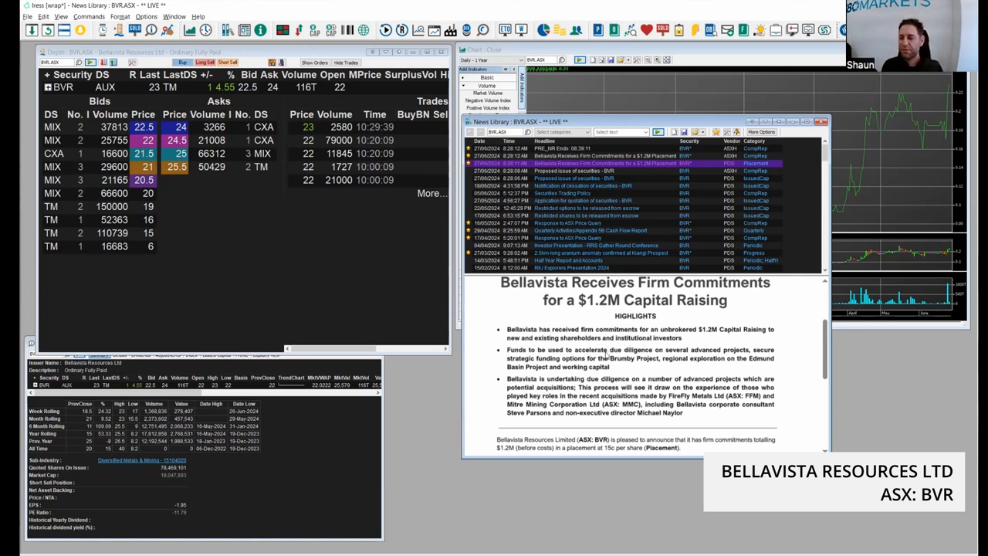
{"action": "mouse_move", "coordinate": [614, 348]}
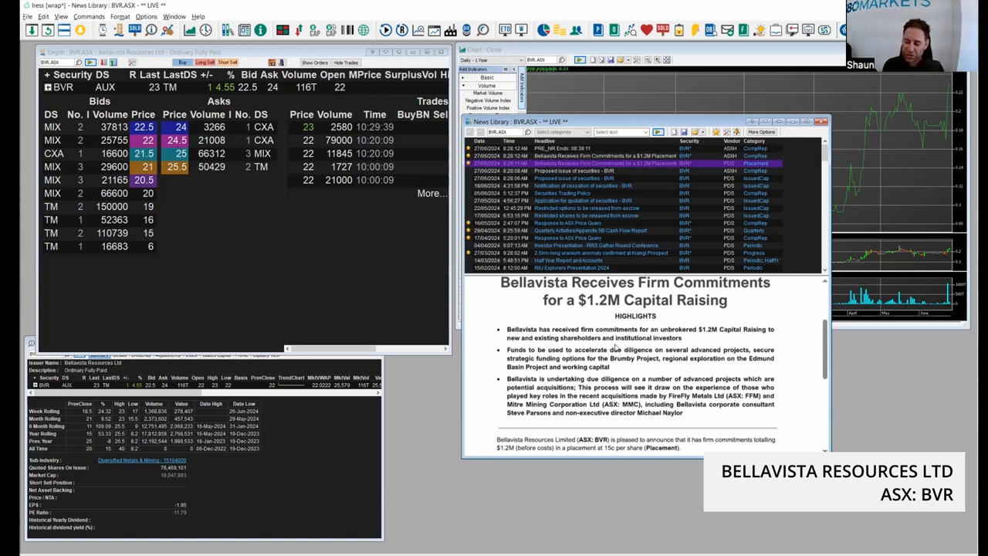
{"action": "mouse_move", "coordinate": [764, 392]}
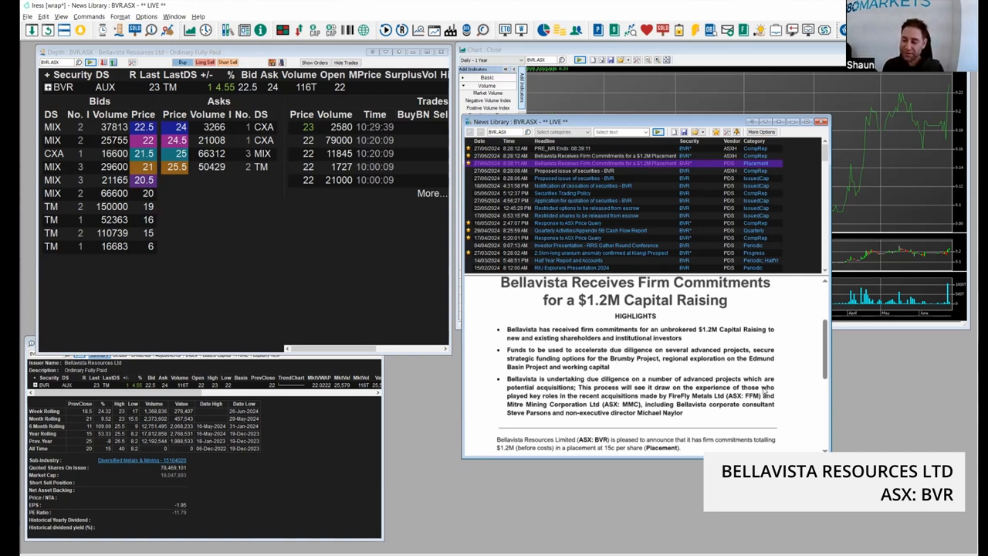
{"action": "mouse_move", "coordinate": [816, 357]}
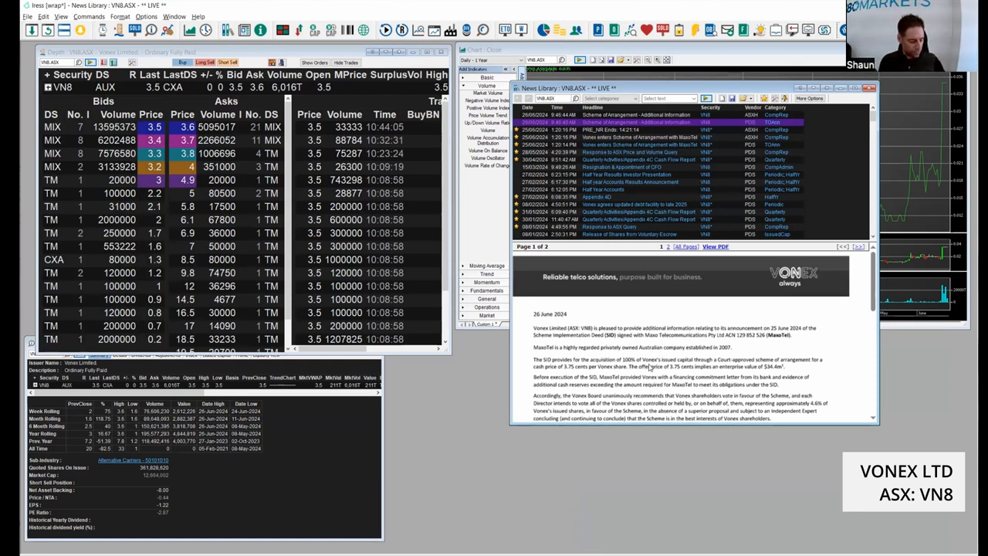
{"action": "mouse_move", "coordinate": [680, 348]}
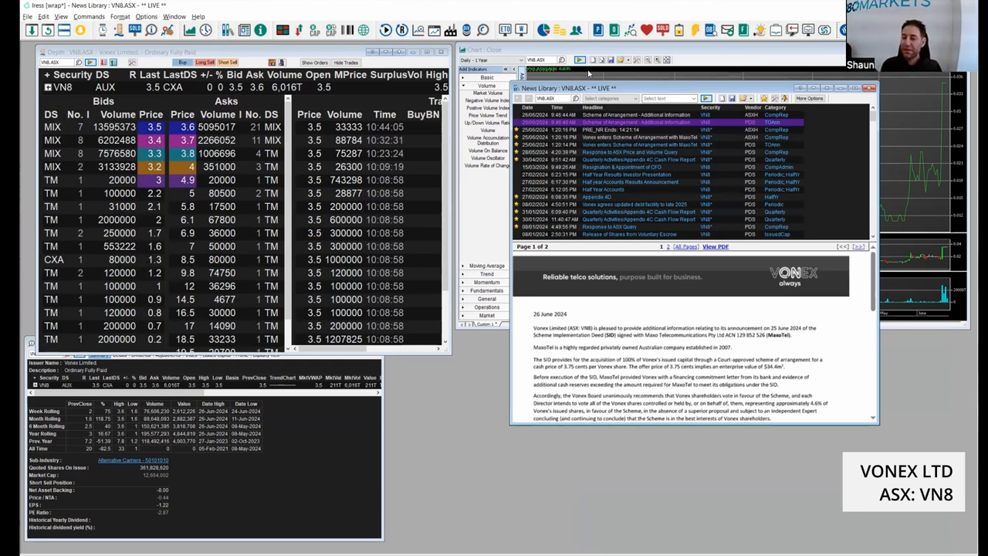
{"action": "mouse_move", "coordinate": [593, 92]}
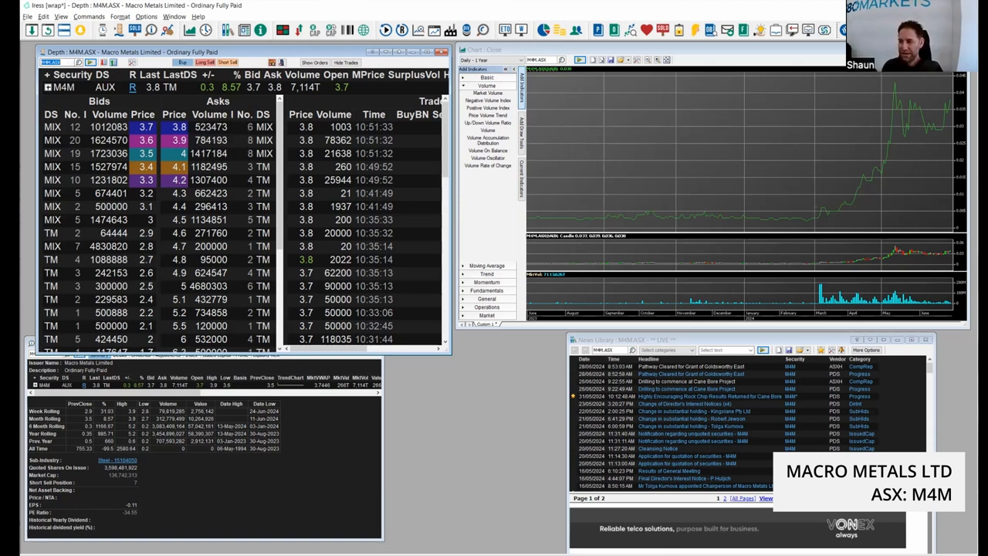
{"action": "mouse_move", "coordinate": [820, 205]}
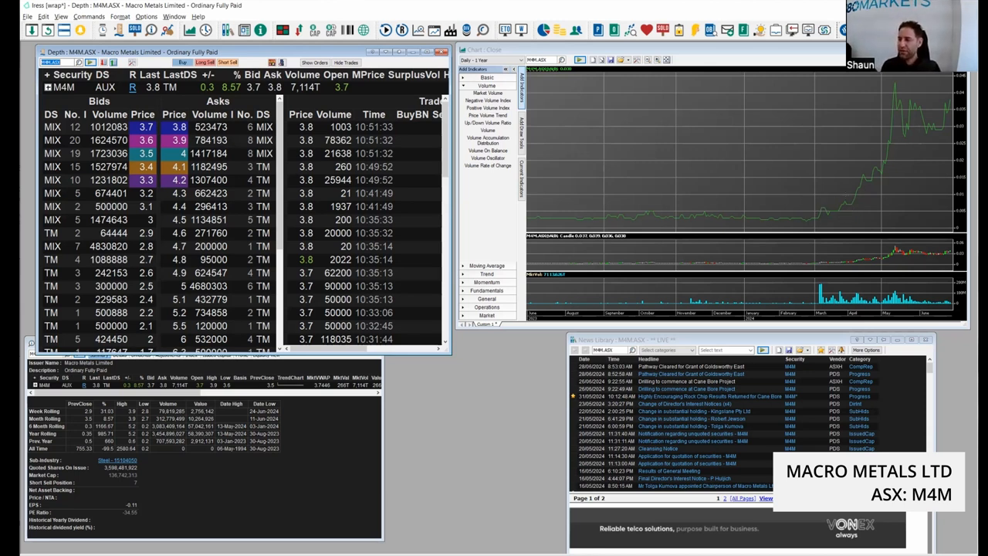
{"action": "mouse_move", "coordinate": [877, 188]}
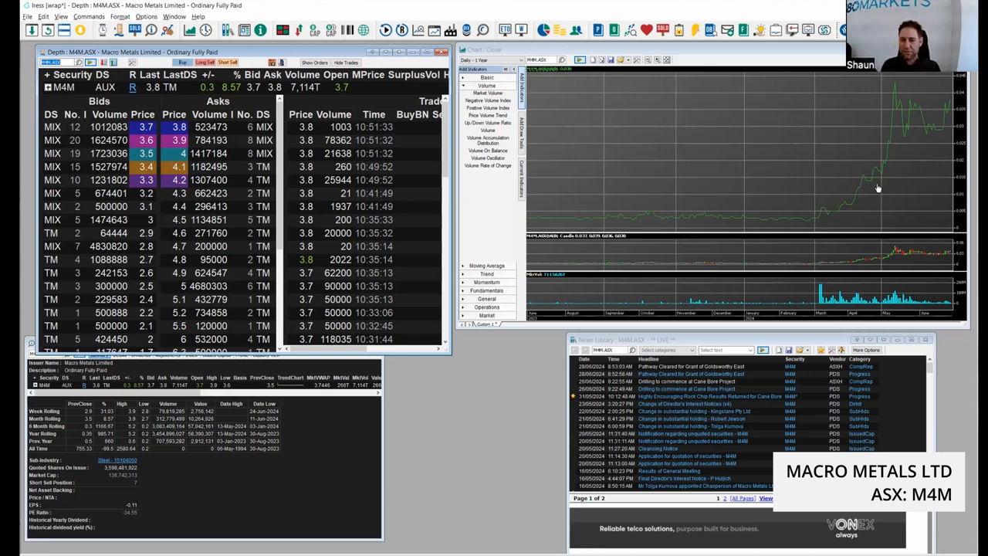